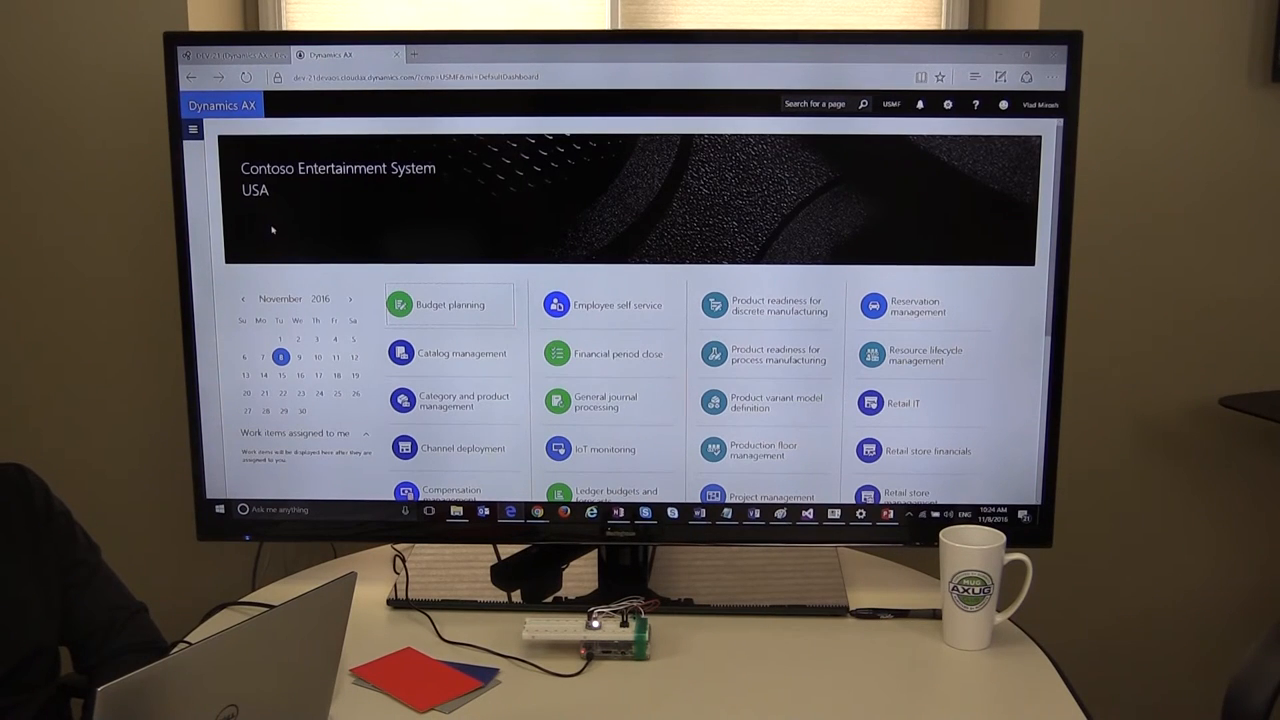
Step: Navigate to the Quality orders list and select the ColorMatch quality order
left_click(192, 128)
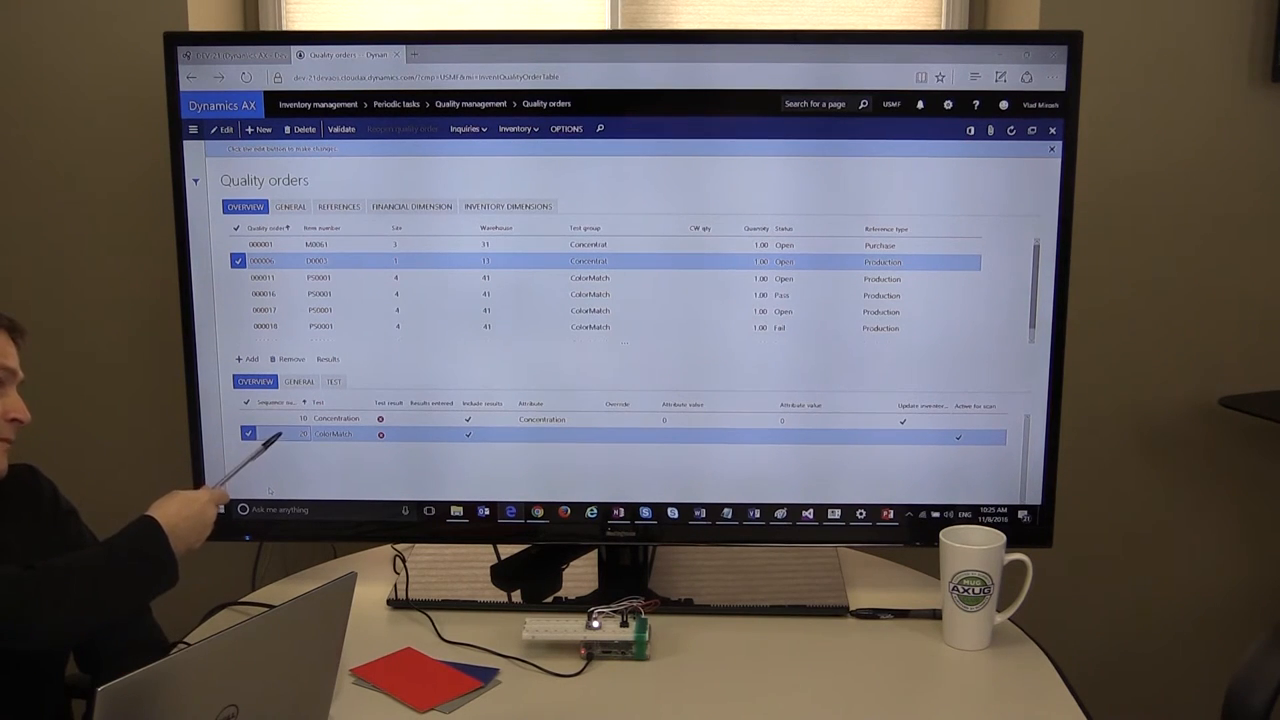
Step: Show the Test view of the order line with its standard, minimum and maximum colour values
left_click(332, 380)
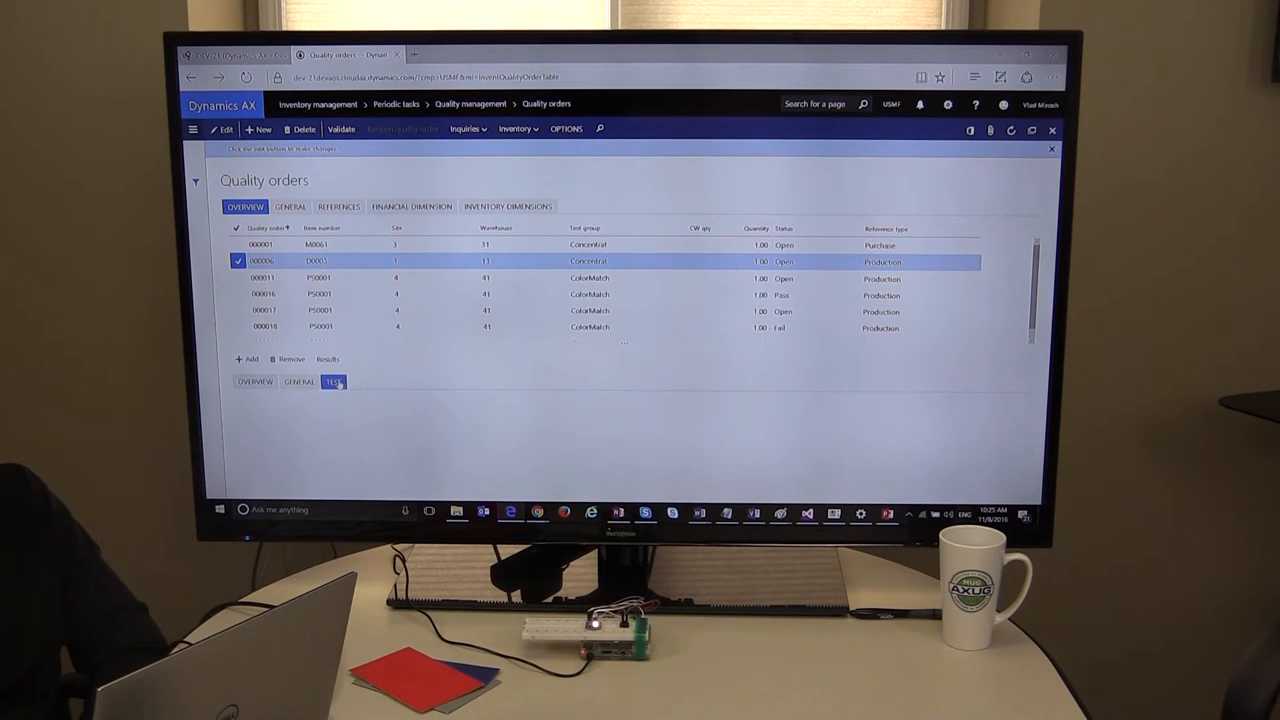
left_click(332, 380)
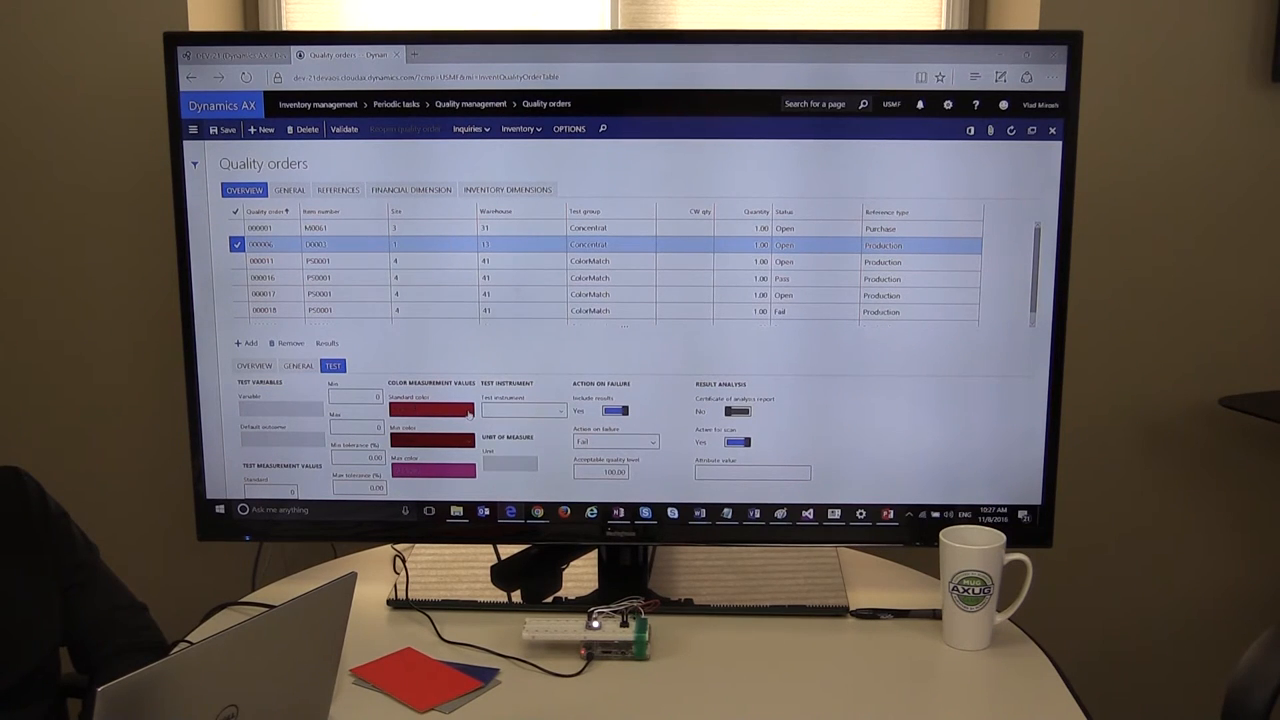
Step: Inspect a tolerance colour swatch, then bring up the line's Results form, still empty
left_click(430, 408)
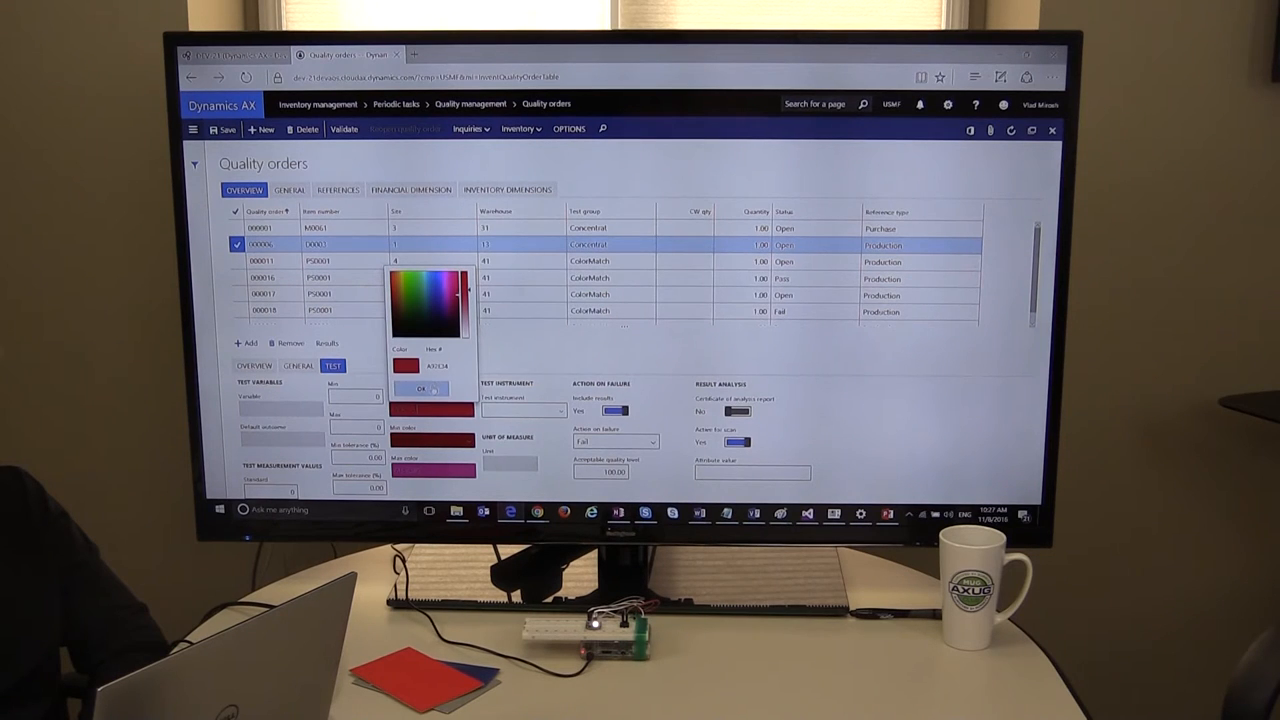
left_click(424, 388)
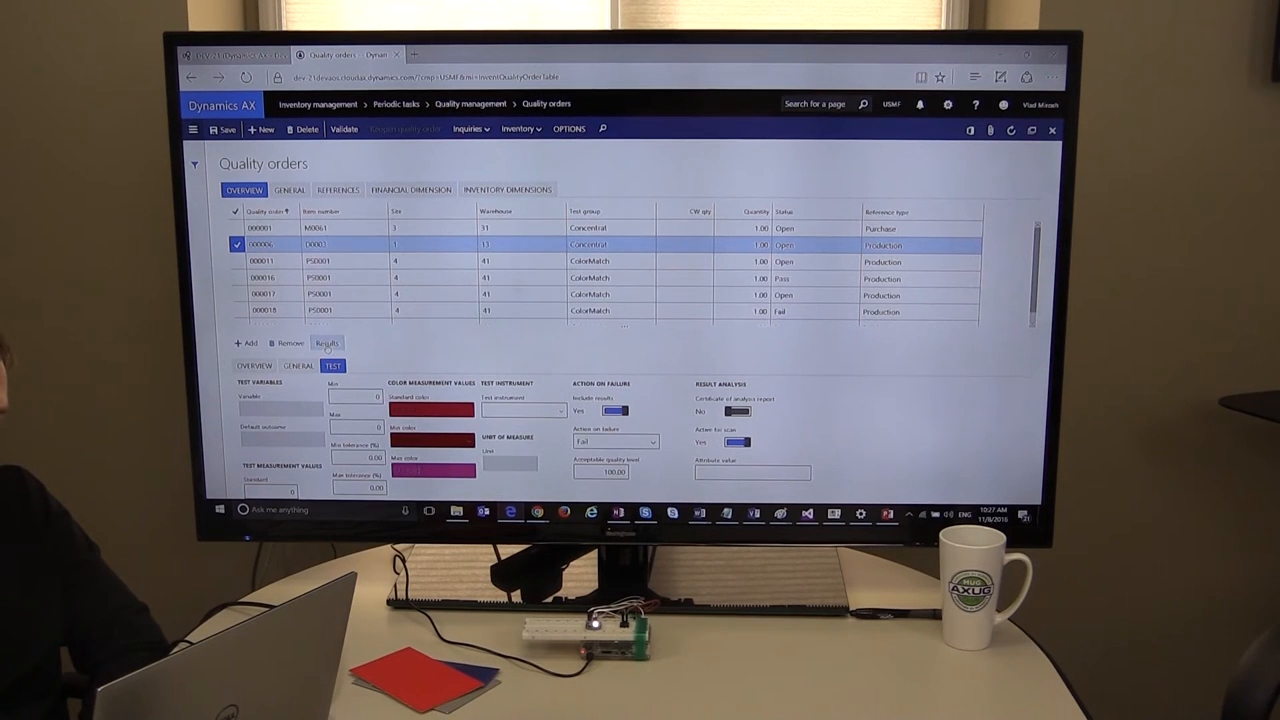
left_click(326, 344)
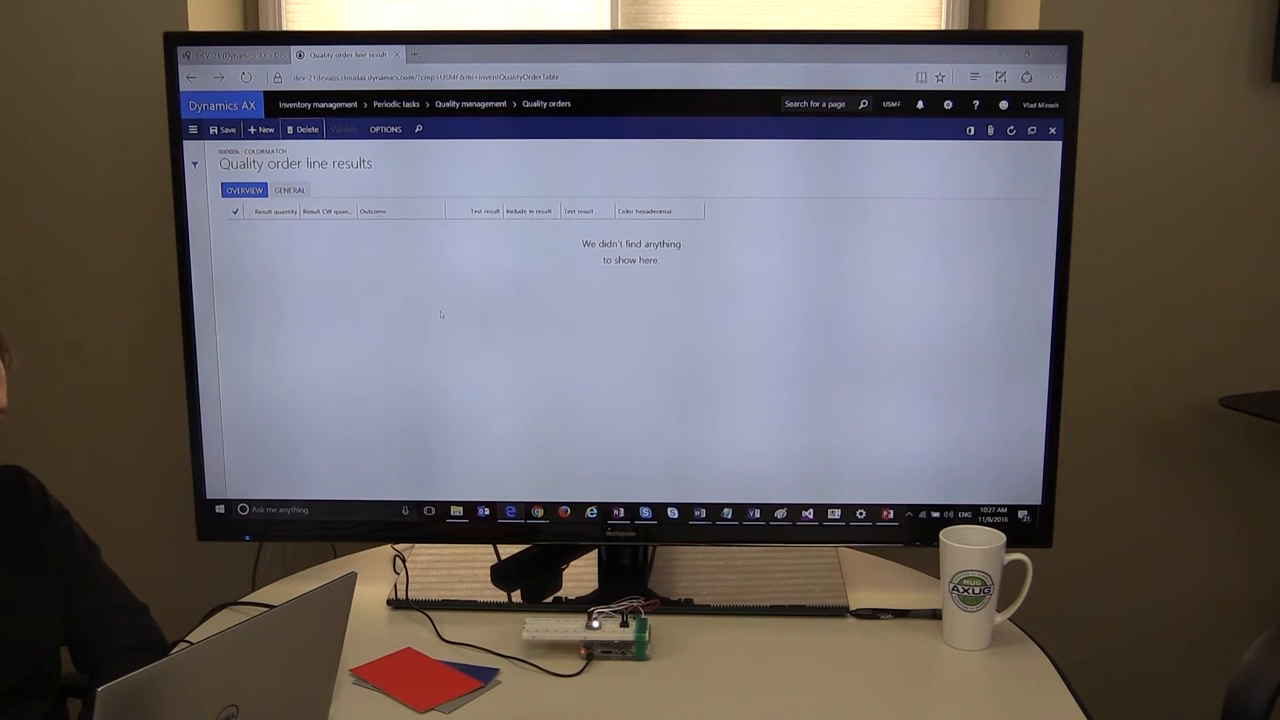